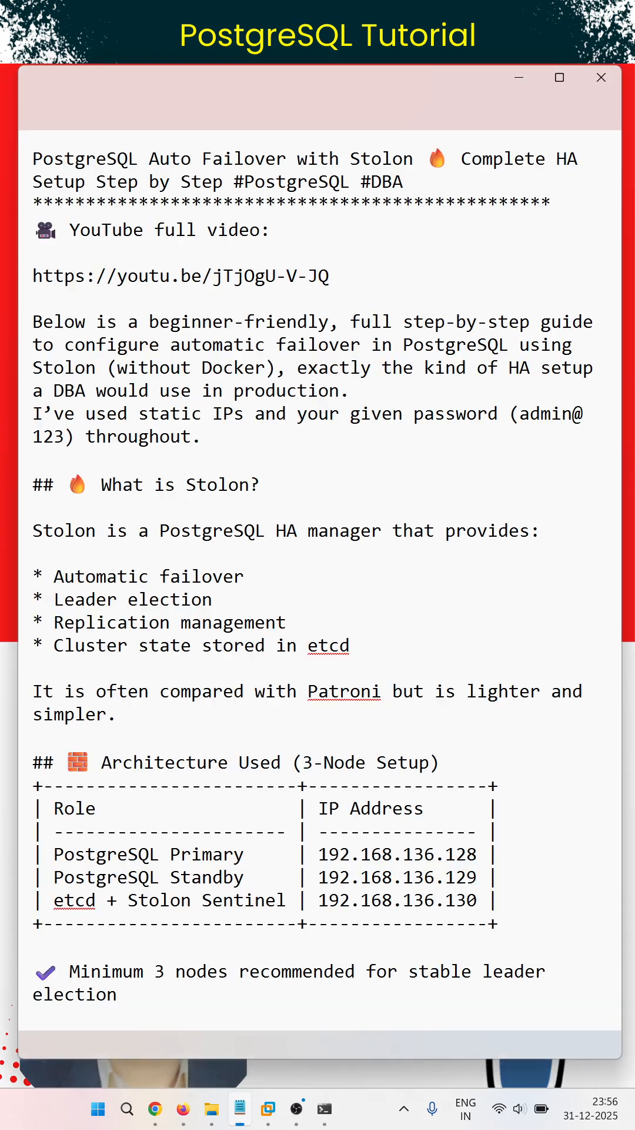
Step: Select the YouTube link line, then reach the architecture table and highlight the etcd node's IP address
triple_click(185, 275)
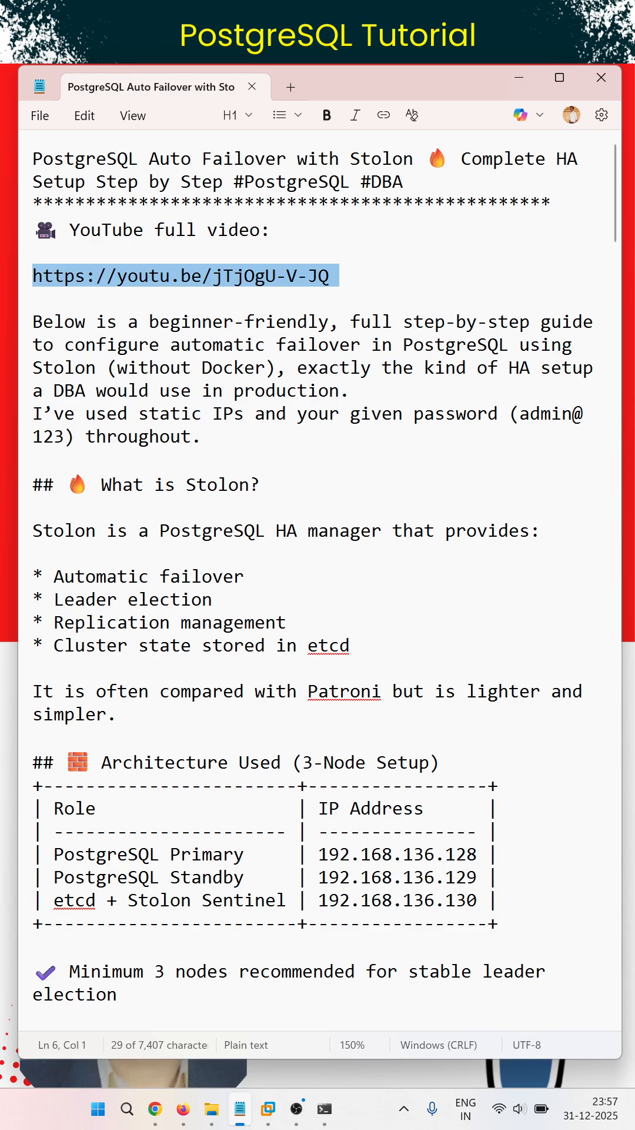
scroll(down, 3)
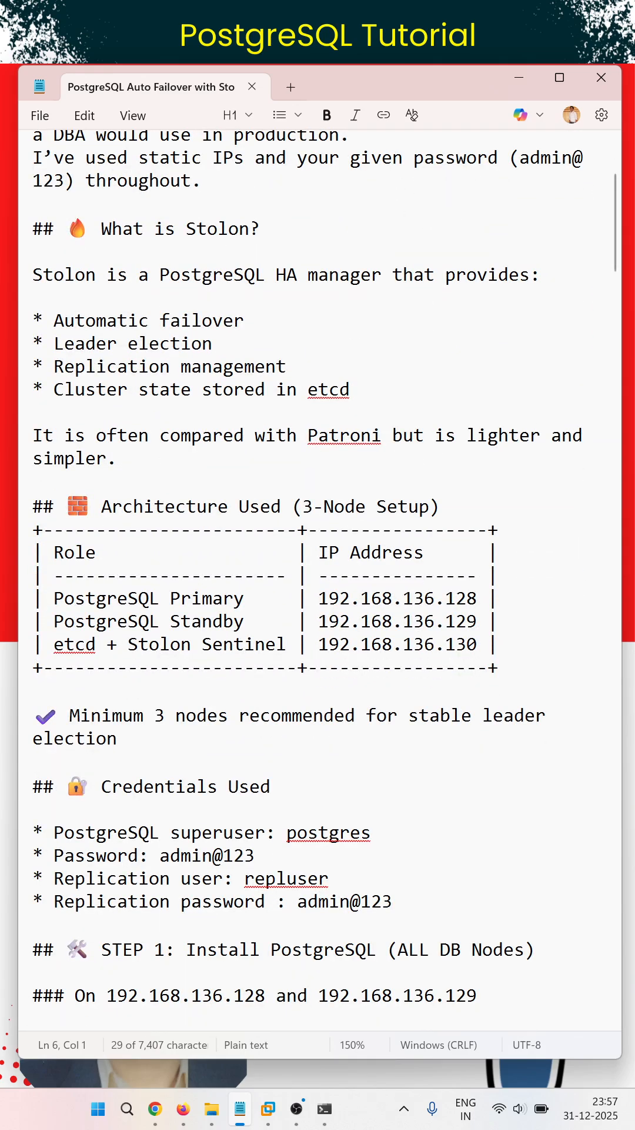
drag(328, 598, 461, 644)
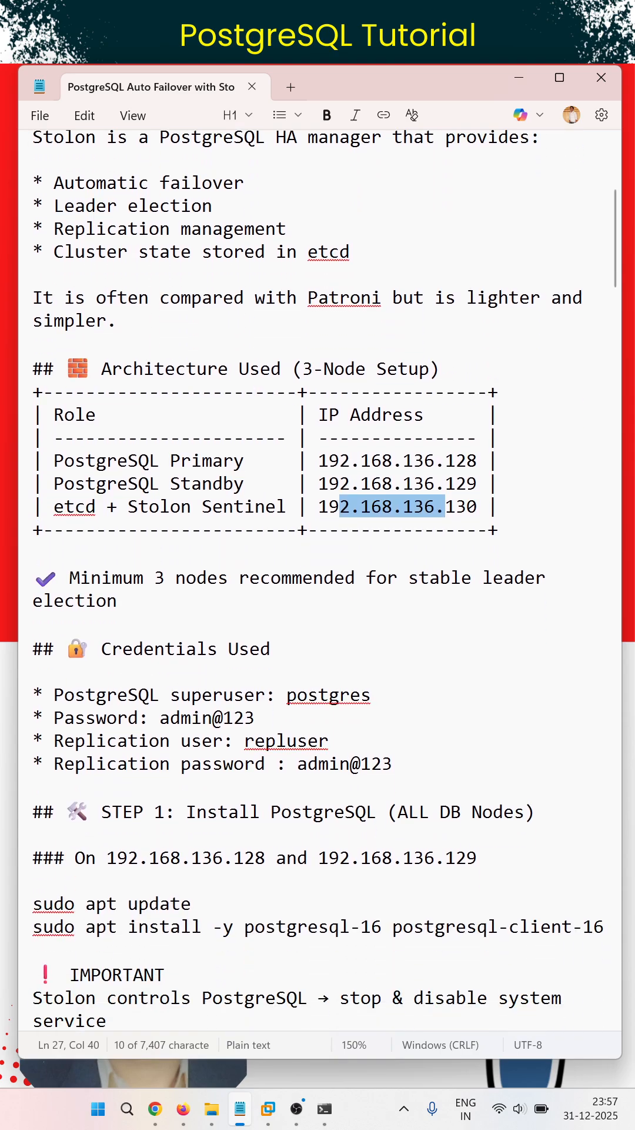
Step: Scroll through Steps 2–4 until the Step 5 primary-node keeper commands are in view
scroll(down, 3)
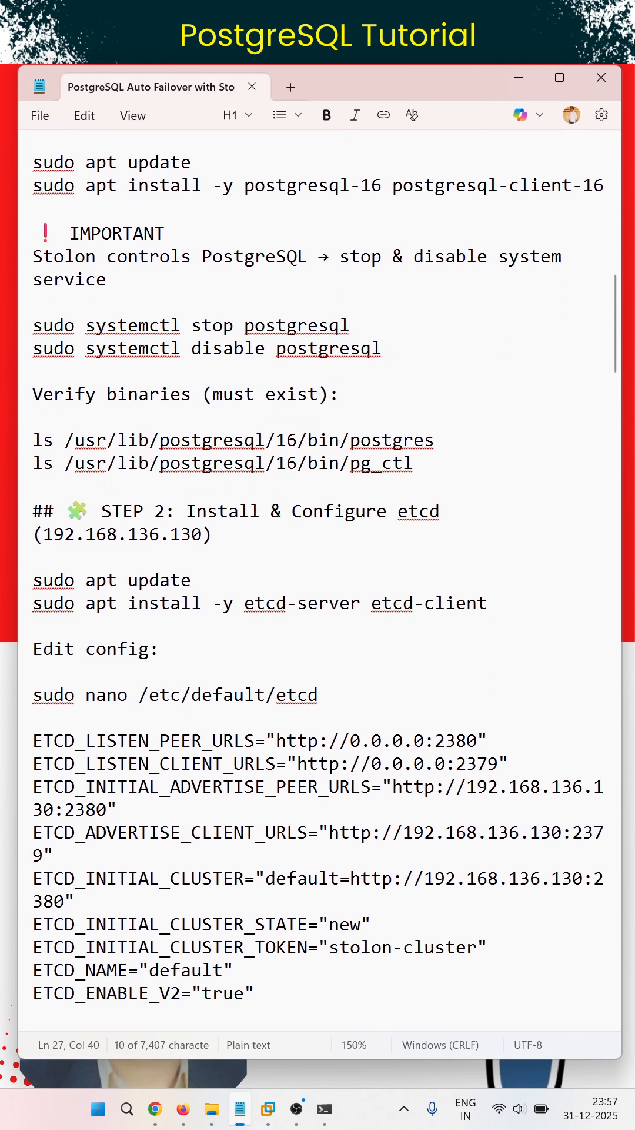
scroll(down, 3)
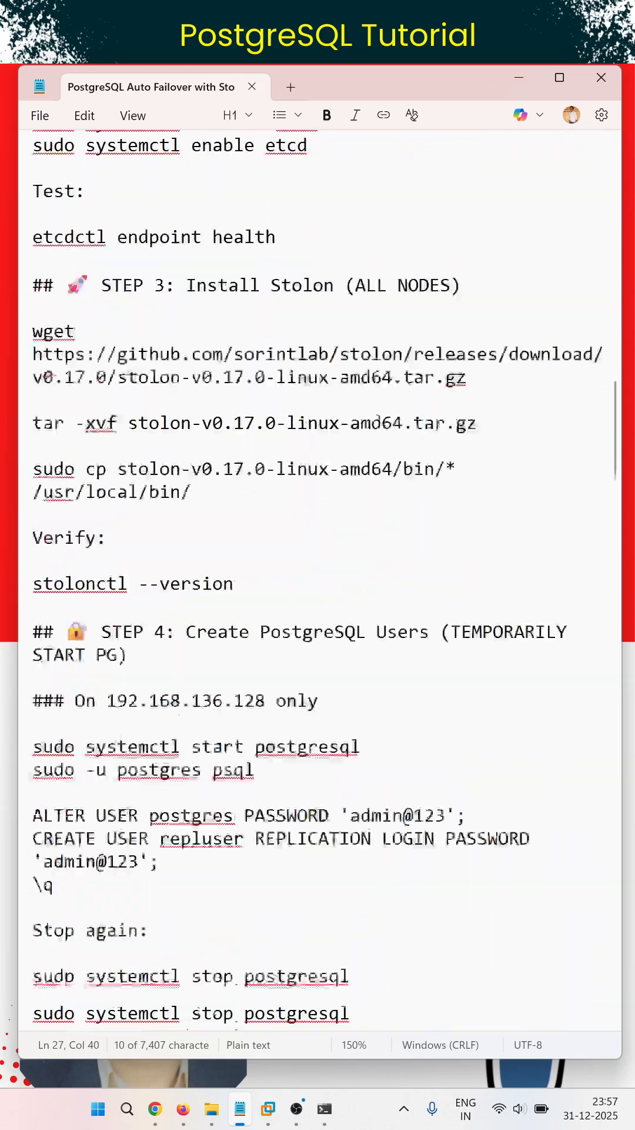
scroll(down, 3)
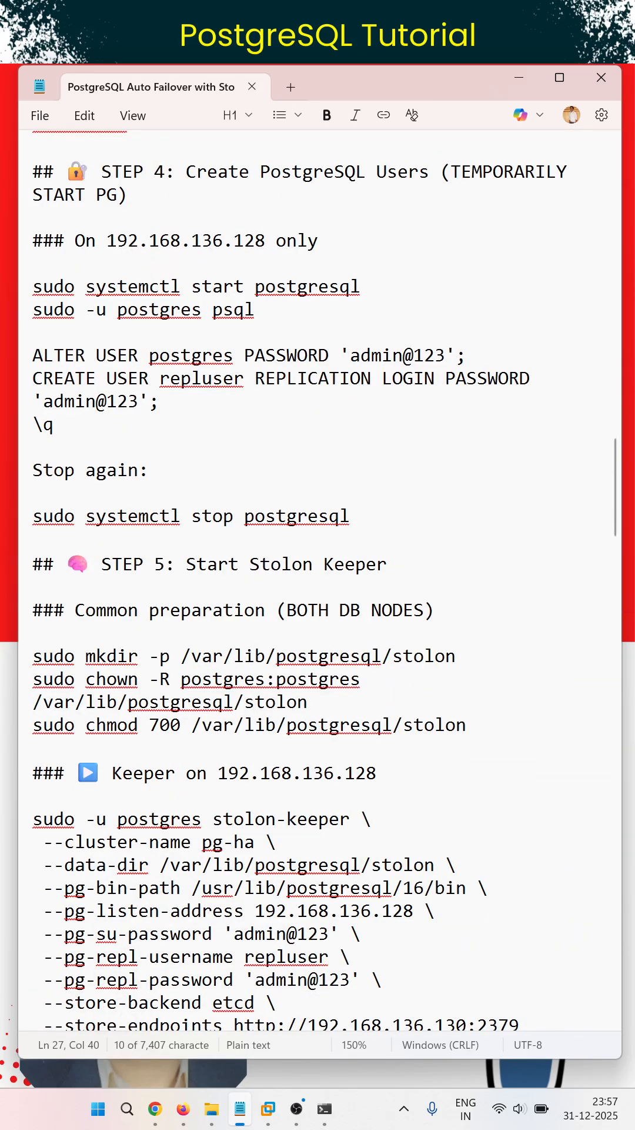
scroll(down, 3)
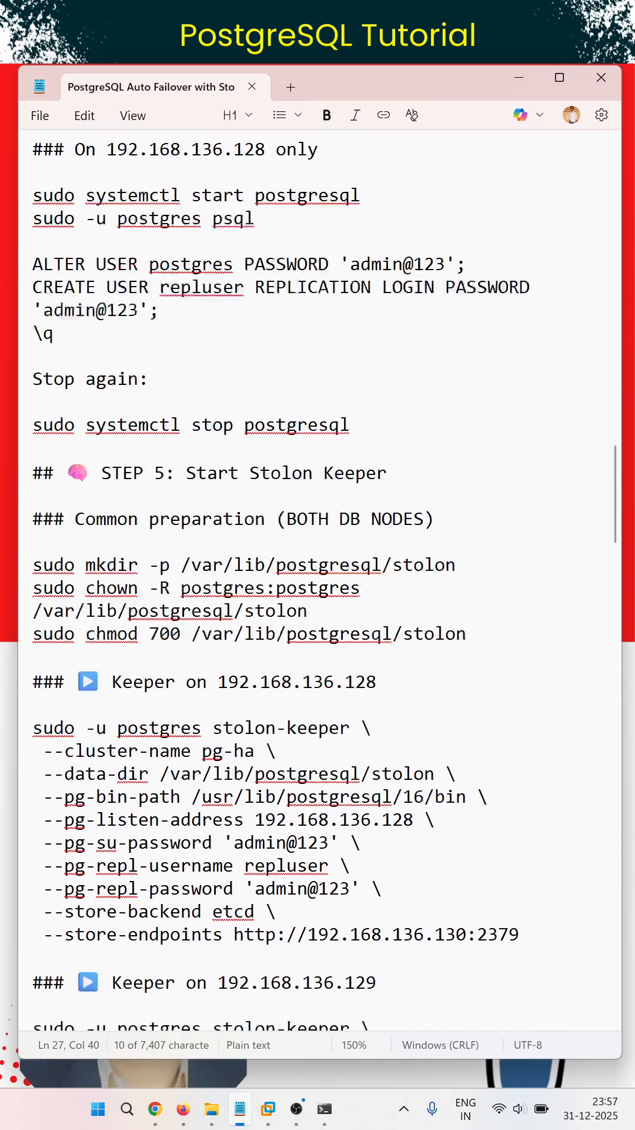
scroll(down, 3)
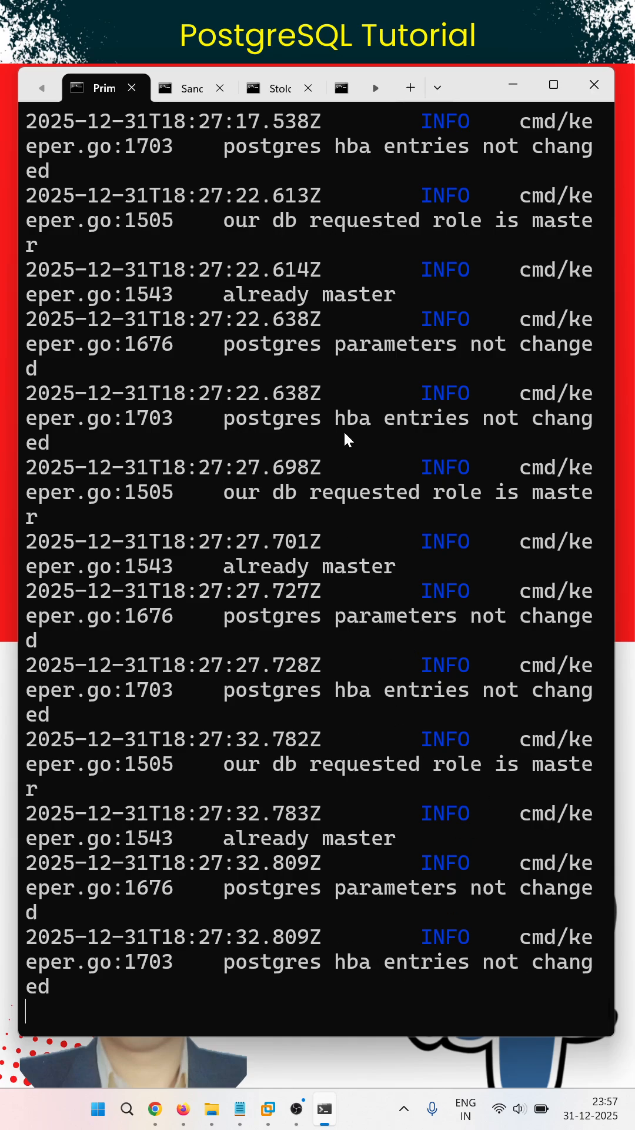
Step: Switch to the Standby keeper log and mark the requested-role 'already standby' message
click(191, 87)
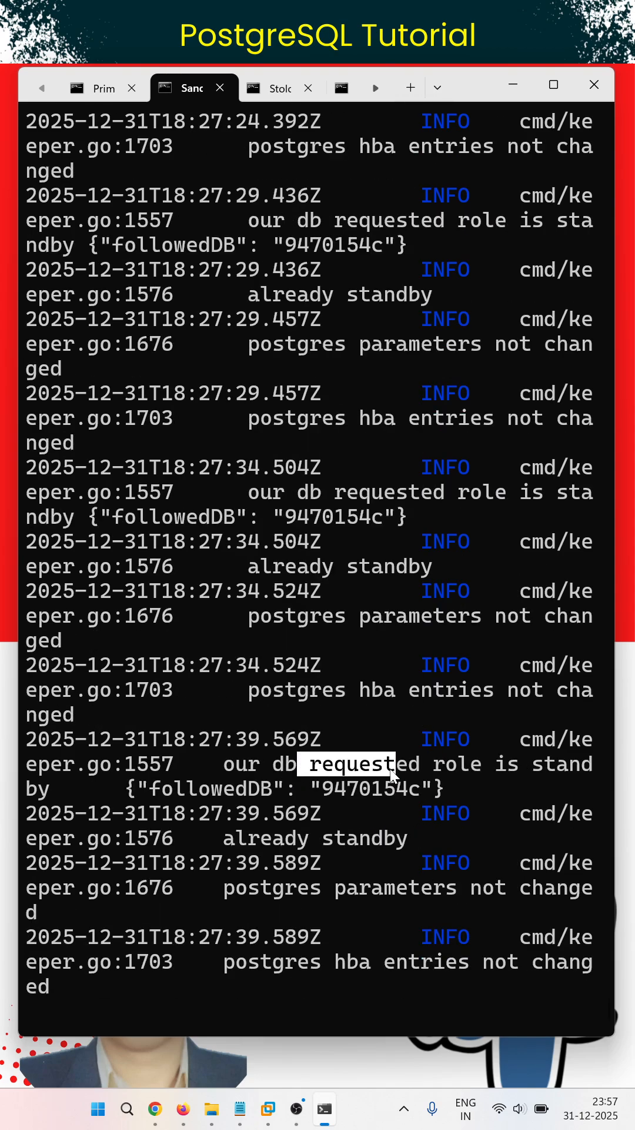
double_click(314, 838)
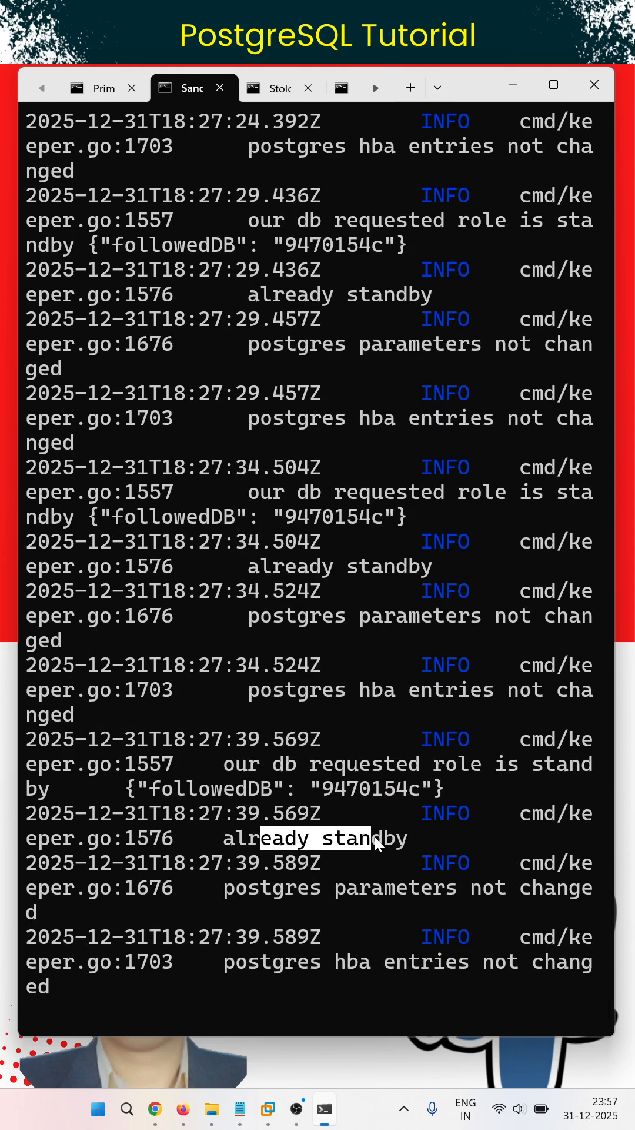
click(104, 88)
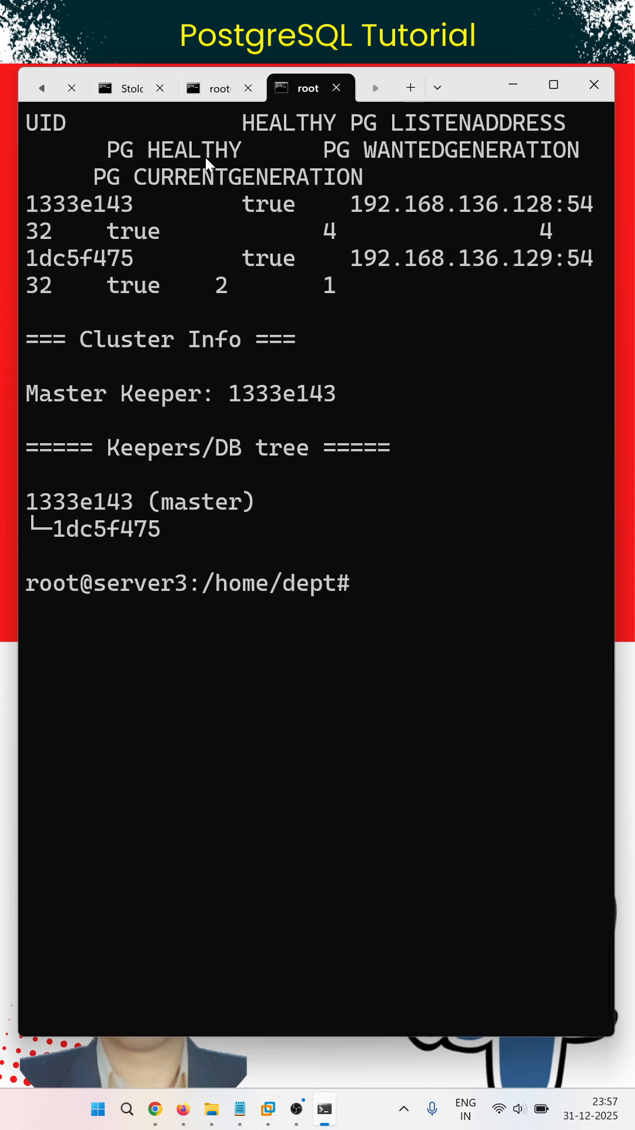
Step: Run stolonctl status for cluster pg-ha against etcd at 192.168.136.130:2379 and highlight the keepers output
text(stolonctl  --cluster-name pg-ha  --store-backend etcd  --store-endpoints http://192.168.136.130:2379 status)
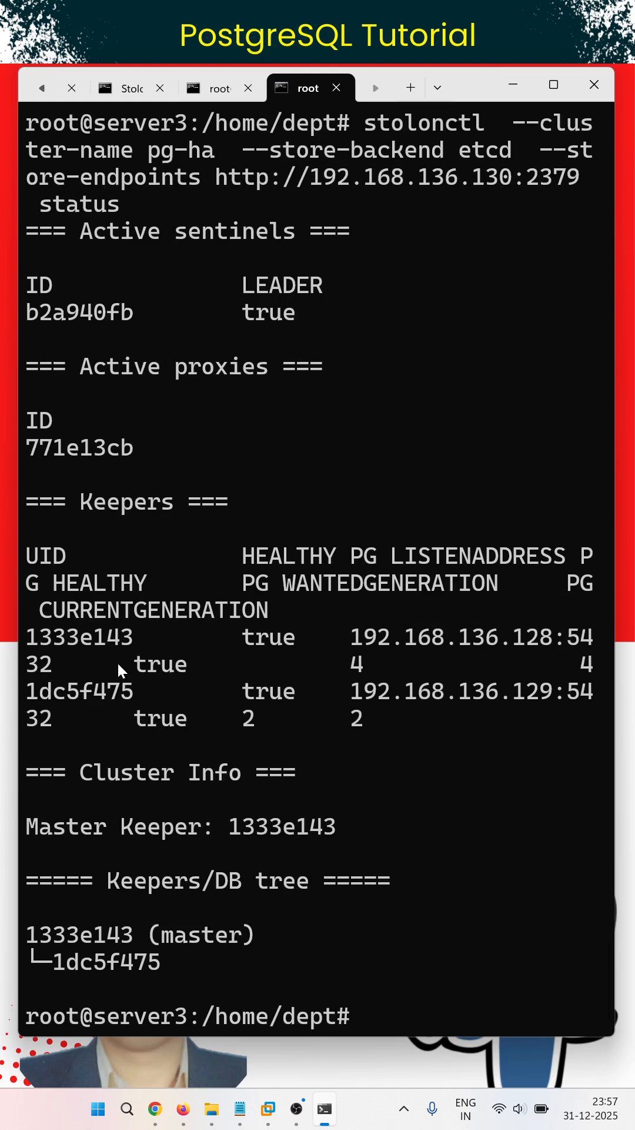
drag(69, 826, 320, 826)
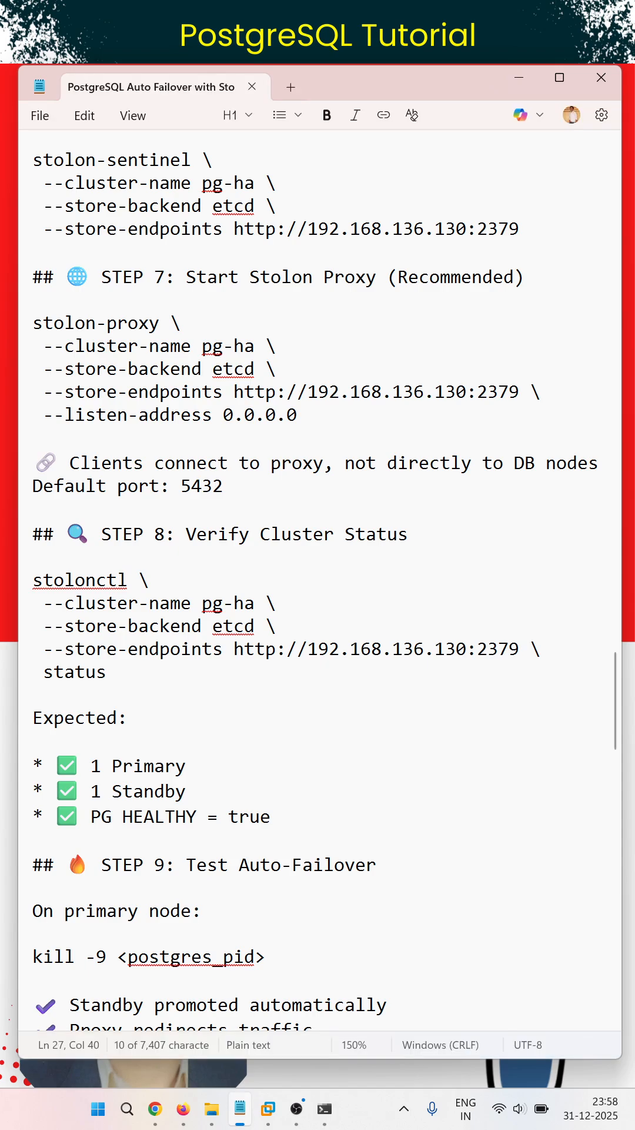
Step: Move through Step 7 and the failover test, highlighting a passage of the commands
scroll(down, 3)
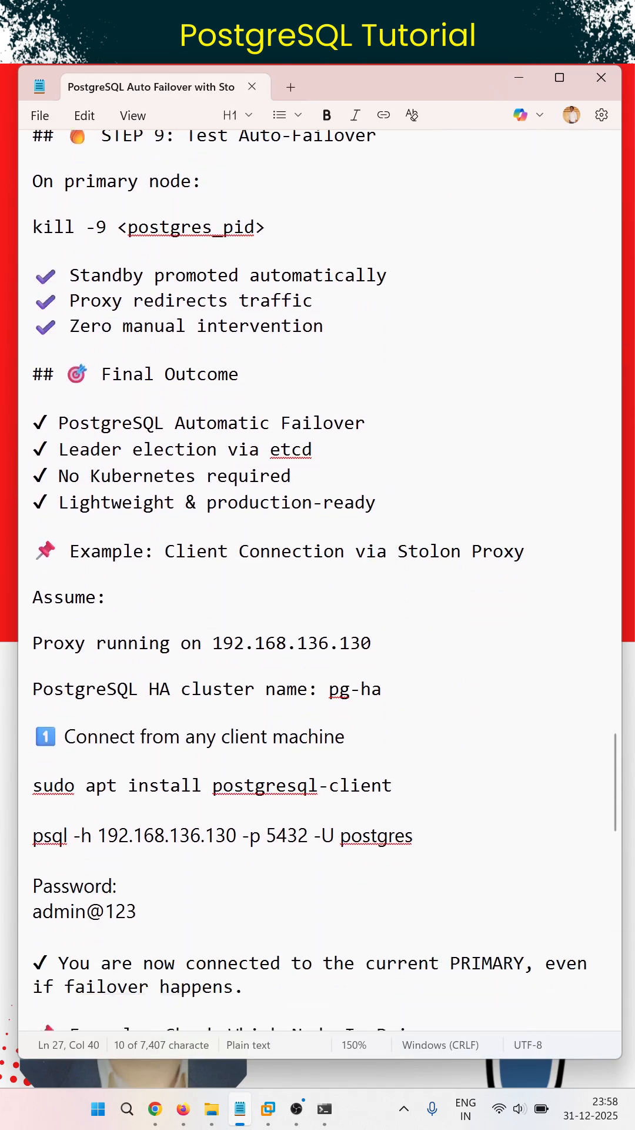
scroll(down, 3)
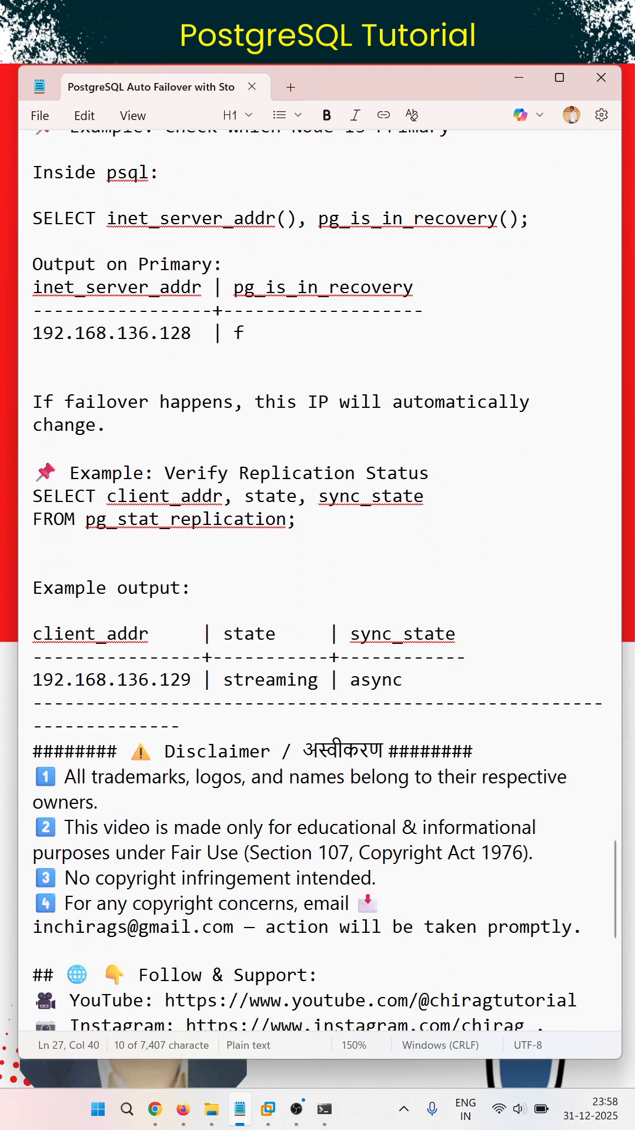
drag(34, 633, 401, 679)
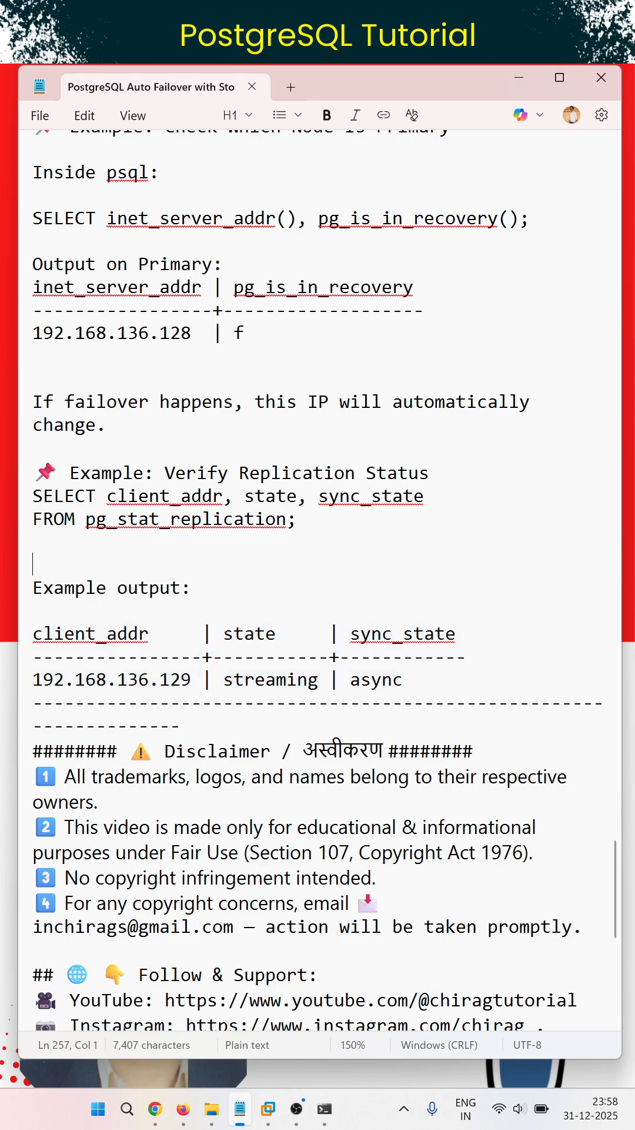
Step: Continue past the client examples and disclaimer to the guide's closing sign-off
scroll(down, 3)
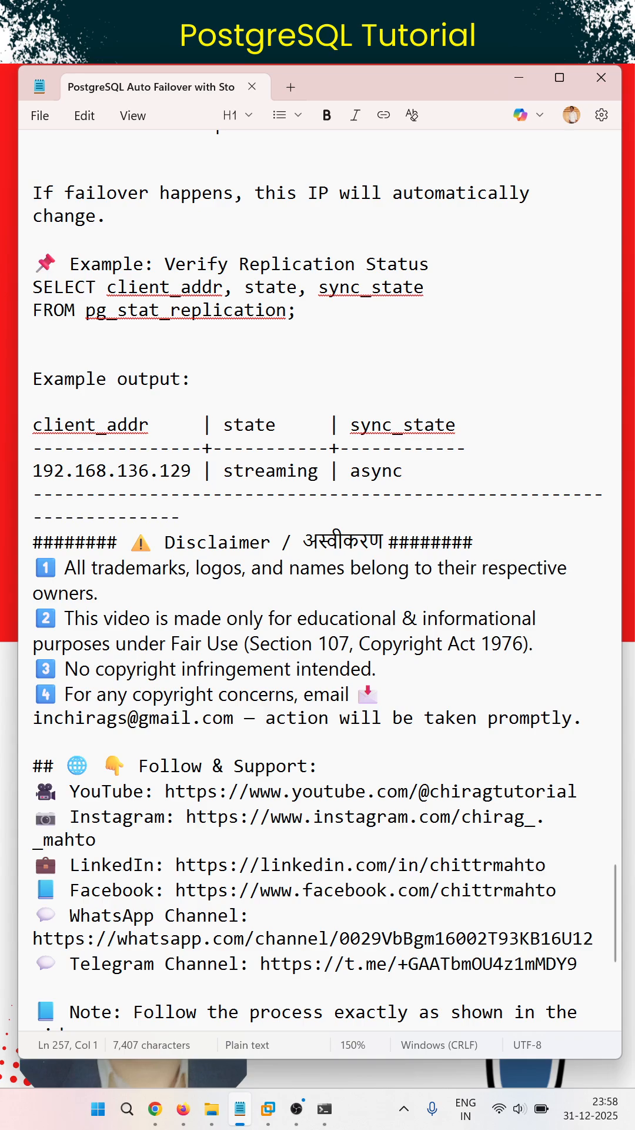
scroll(down, 3)
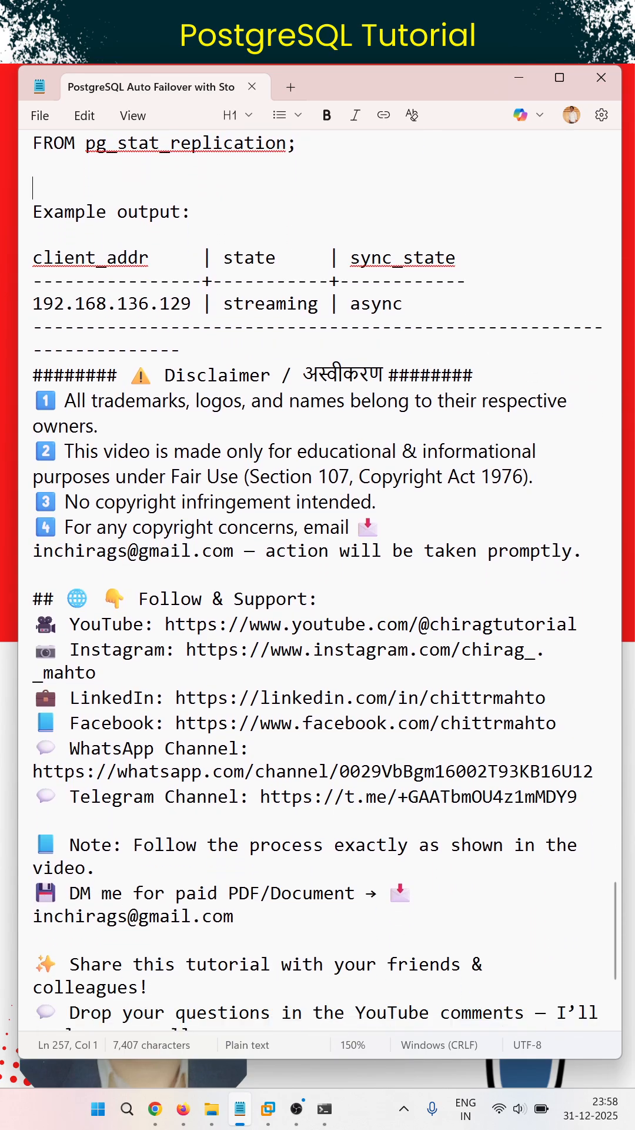
scroll(down, 3)
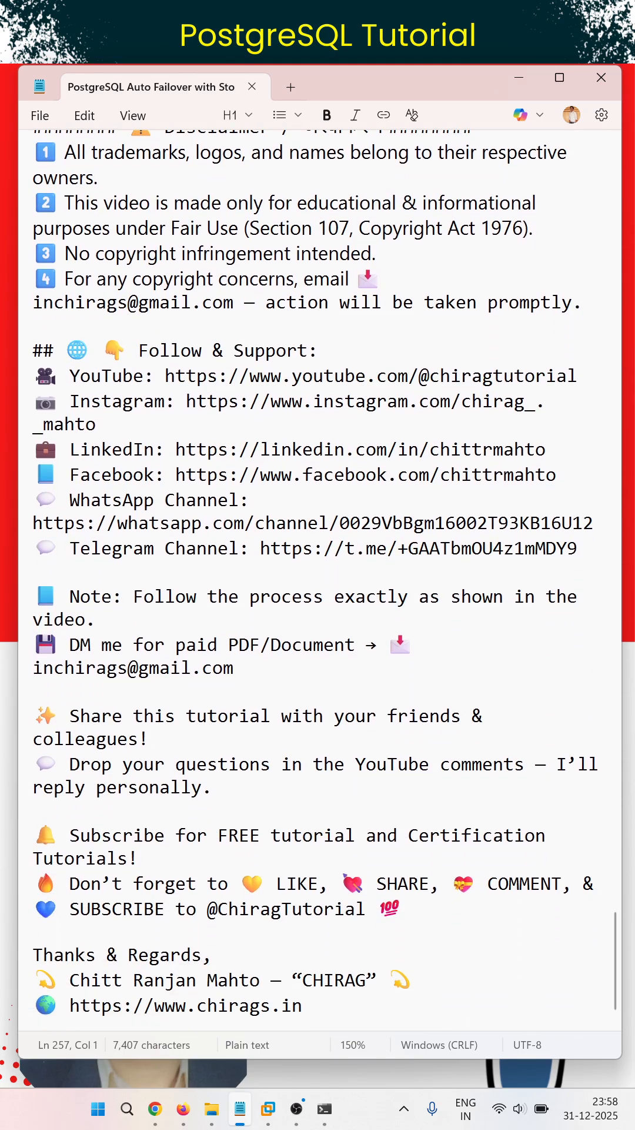